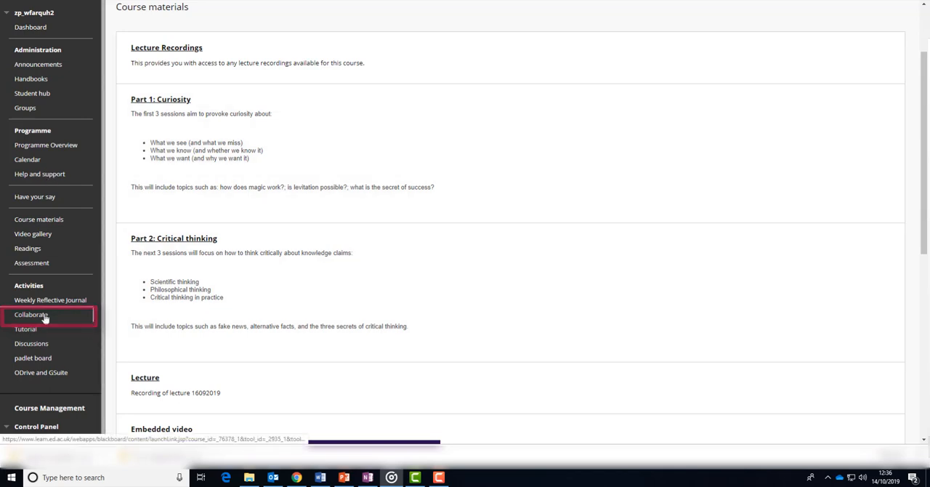
- Open the course's Collaborate sessions page and join the in-progress Tutorial 1 session
{"action": "left_click", "coordinate": [31, 314]}
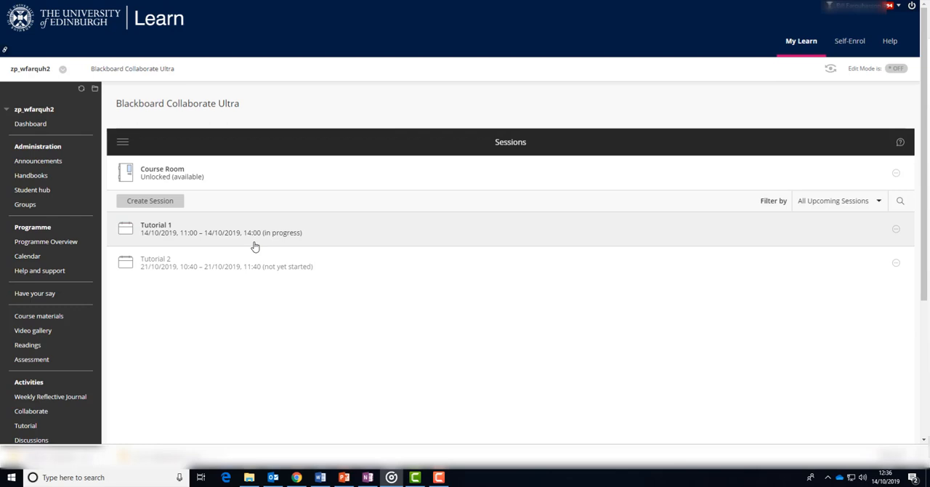
{"action": "left_click", "coordinate": [156, 227]}
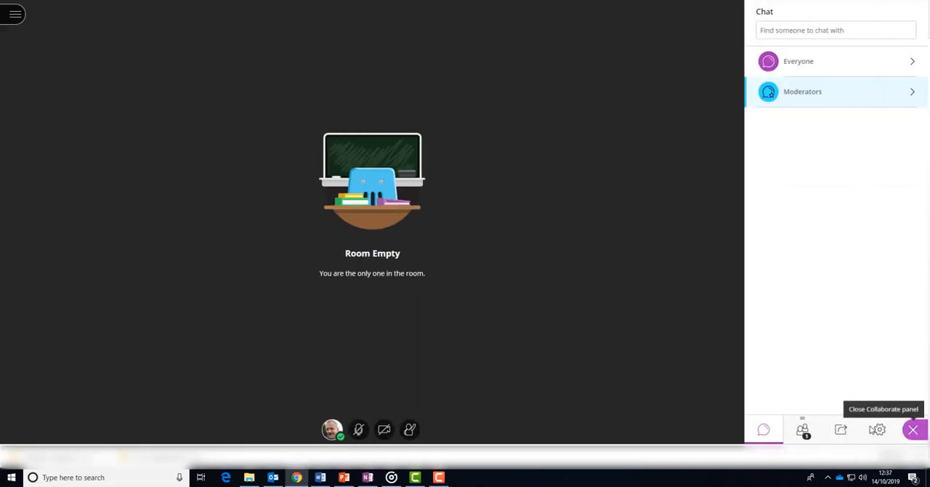
- View attendees, then open Settings and expand Notification Settings and Session Settings
{"action": "left_click", "coordinate": [802, 429]}
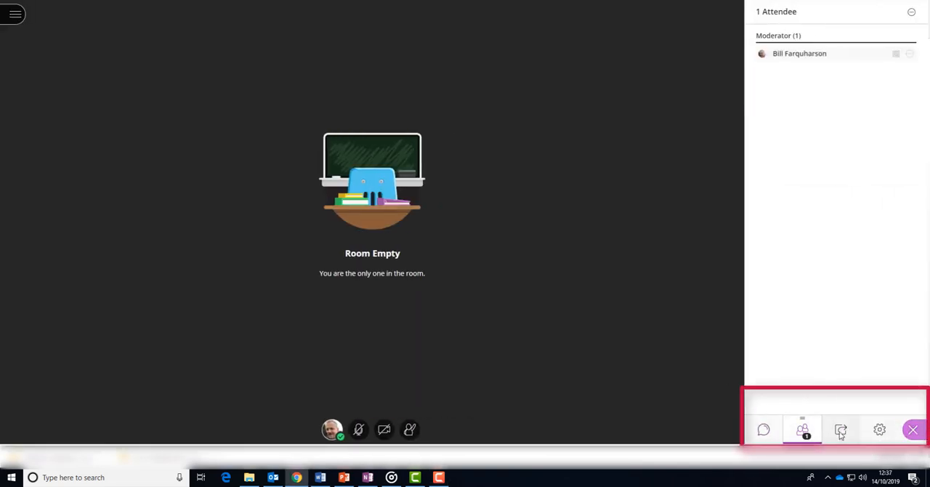
{"action": "left_click", "coordinate": [879, 429]}
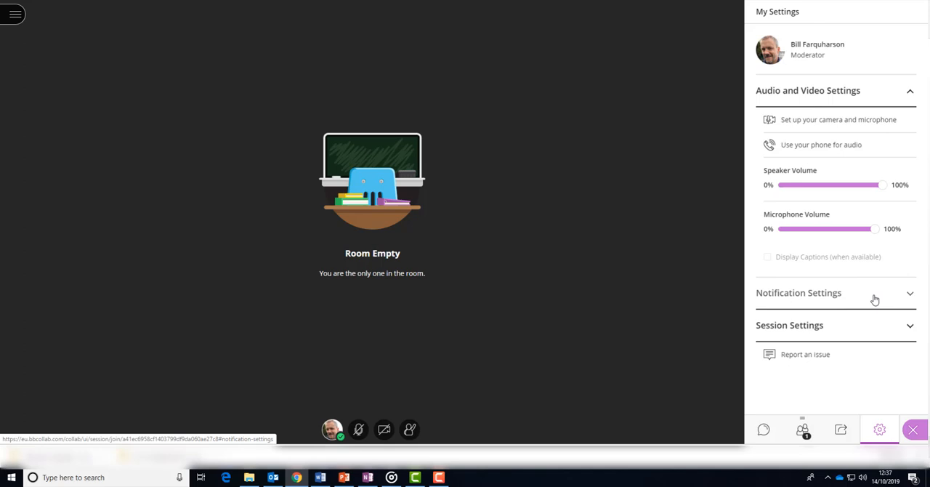
{"action": "left_click", "coordinate": [799, 292]}
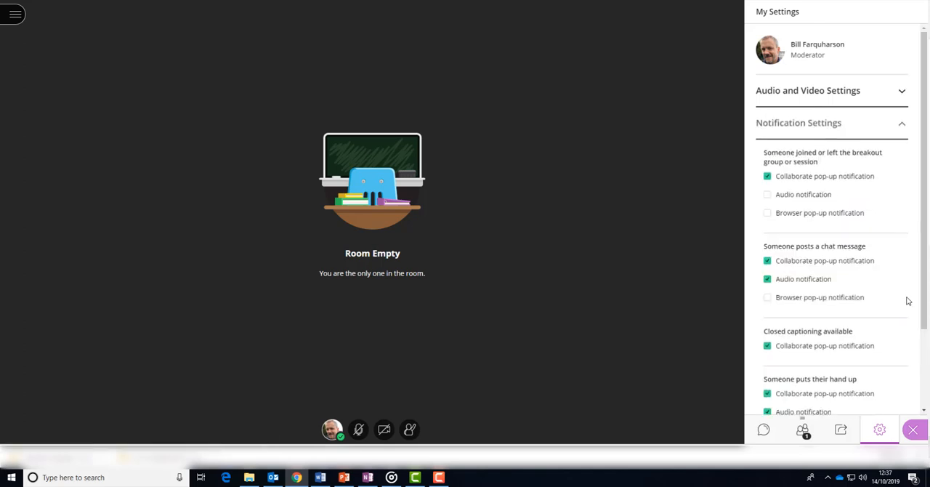
{"action": "left_click", "coordinate": [798, 122]}
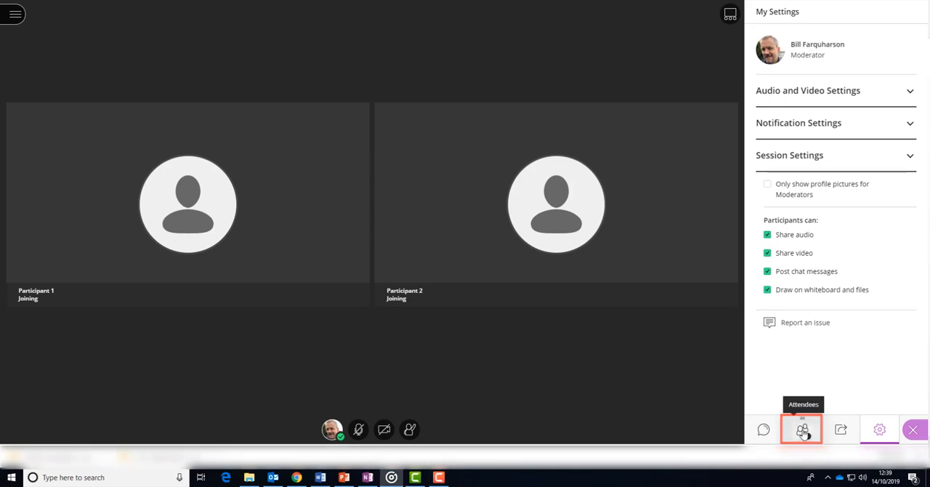
- Send Participant 1 a private 'Hi' chat message from the attendee controls
{"action": "left_click", "coordinate": [801, 428]}
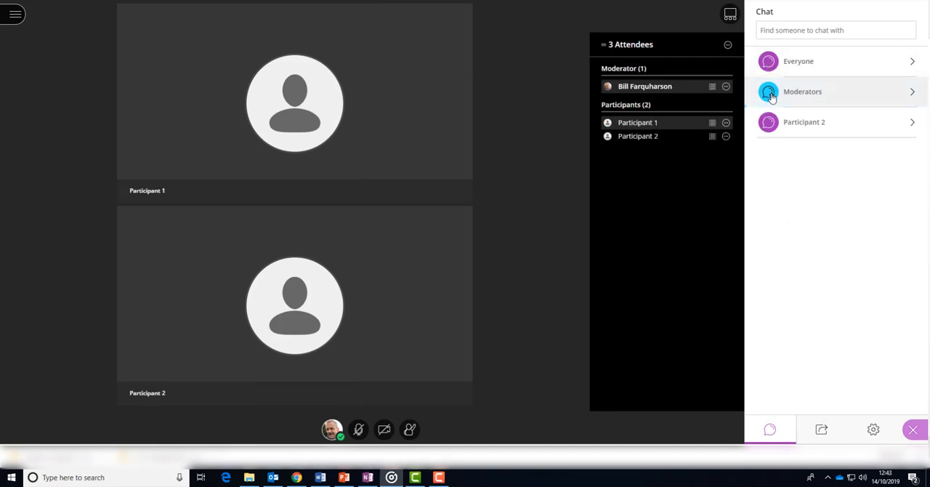
{"action": "left_click", "coordinate": [725, 136]}
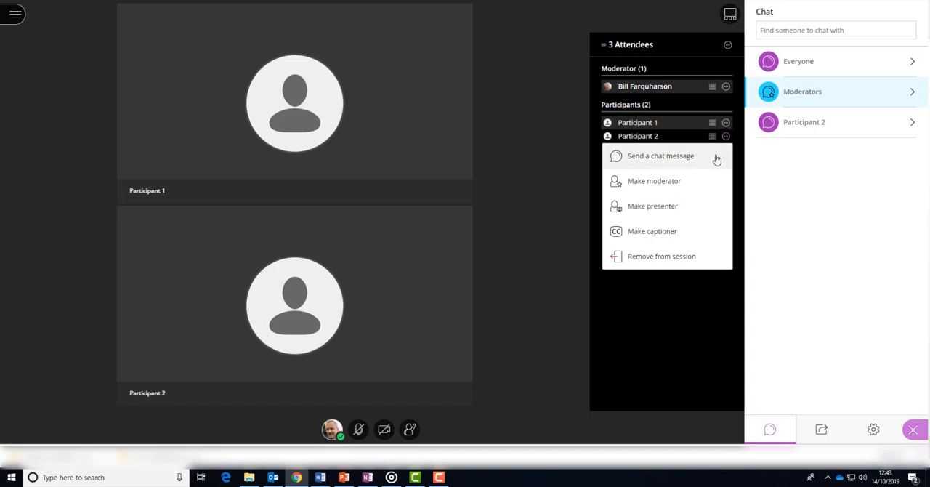
{"action": "left_click", "coordinate": [660, 155]}
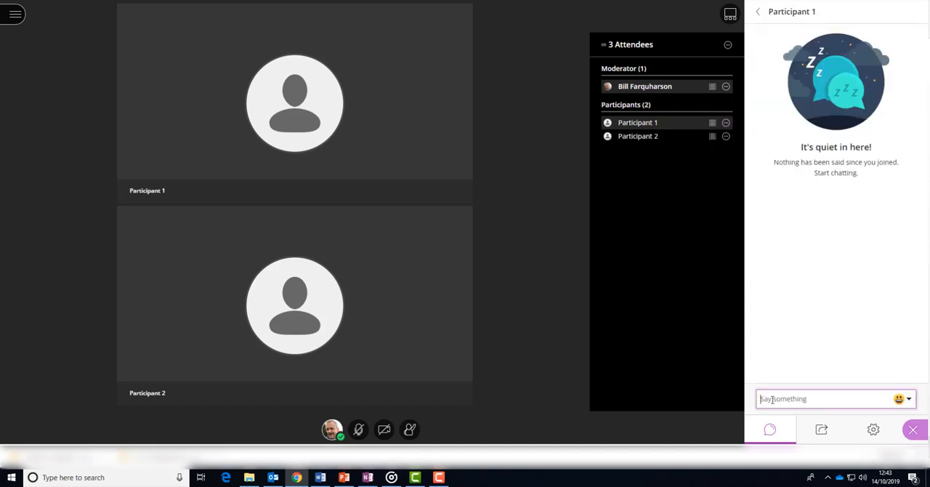
{"action": "type", "text": "Hi"}
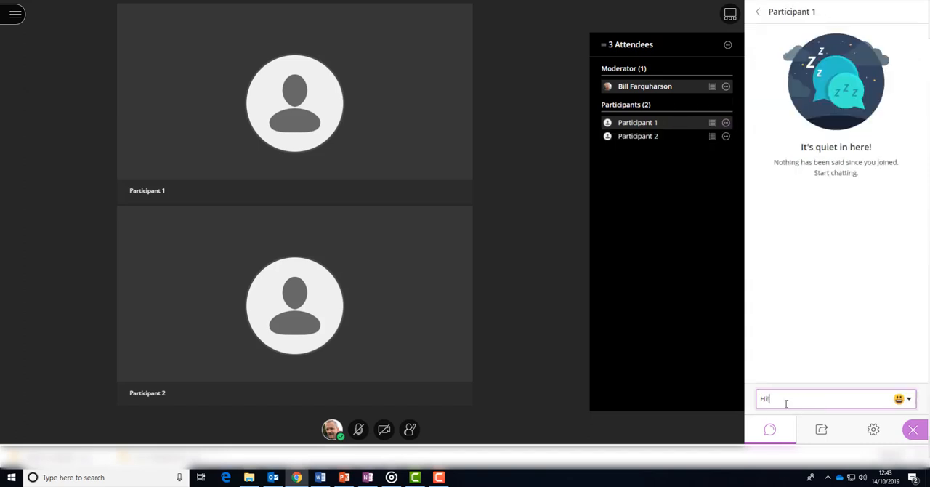
{"action": "key", "text": "enter"}
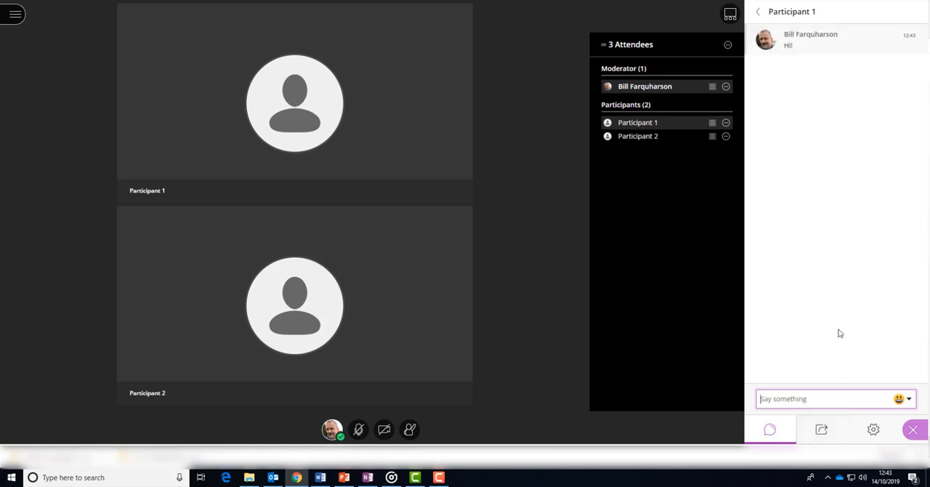
{"action": "left_click", "coordinate": [725, 136]}
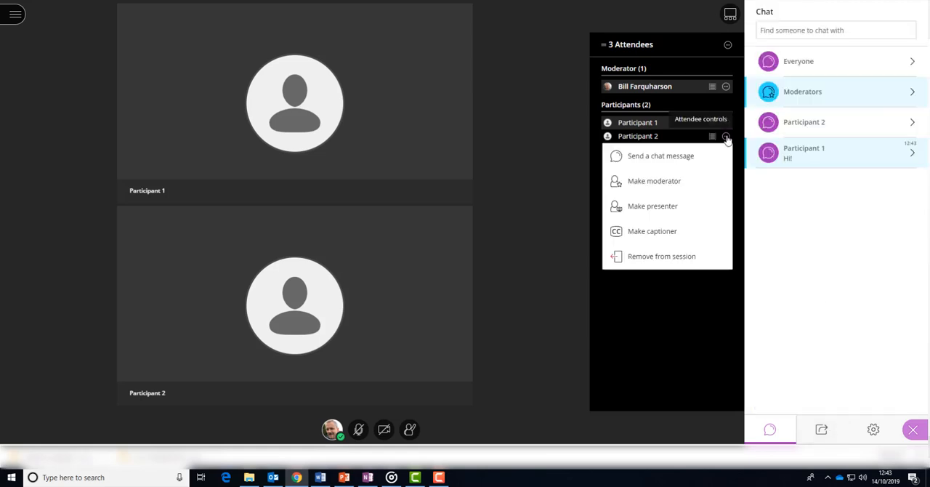
{"action": "mouse_move", "coordinate": [676, 210]}
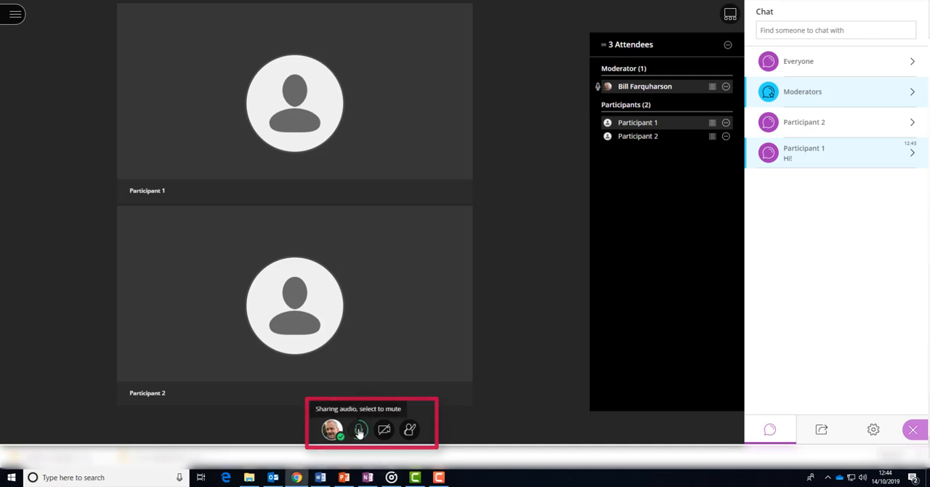
- Briefly share camera video, then show the Share Content options
{"action": "left_click", "coordinate": [384, 430]}
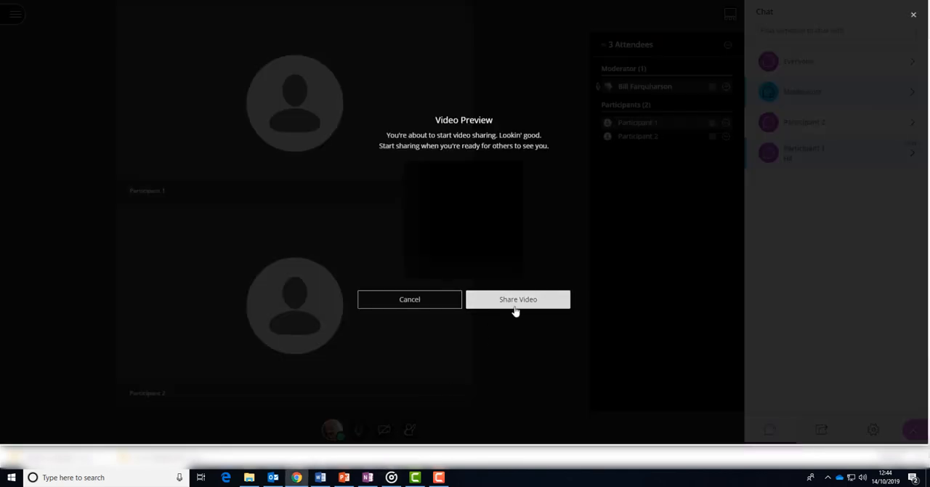
{"action": "left_click", "coordinate": [517, 299]}
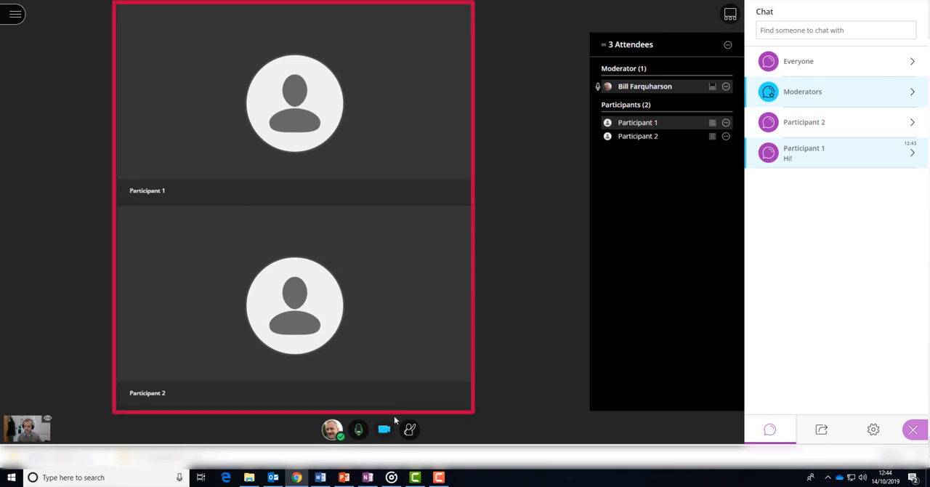
{"action": "left_click", "coordinate": [821, 428]}
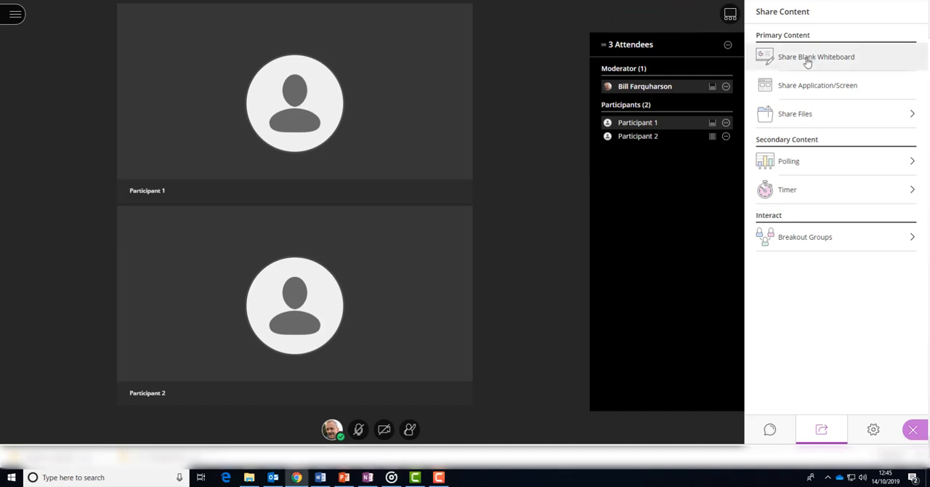
- Share a blank whiteboard and lower Participant 1's and Participant 2's raised hands
{"action": "left_click", "coordinate": [816, 57]}
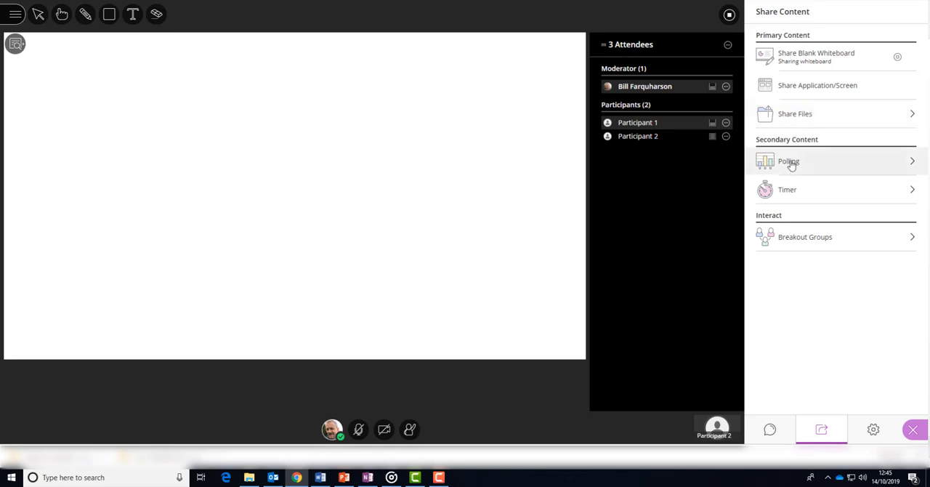
{"action": "mouse_move", "coordinate": [799, 238]}
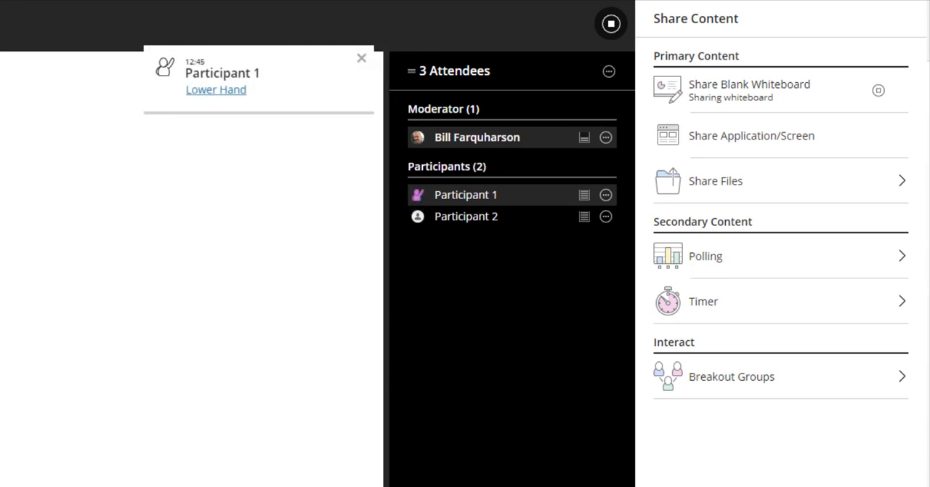
{"action": "left_click", "coordinate": [216, 89]}
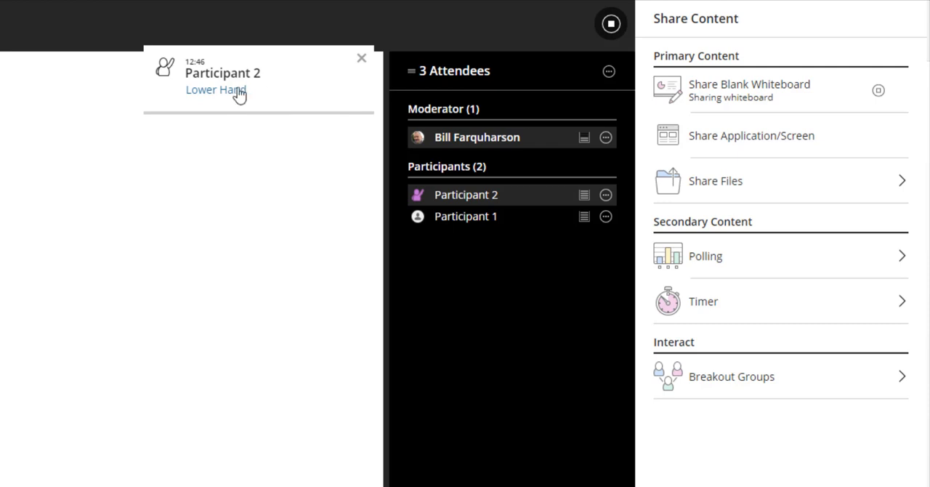
{"action": "left_click", "coordinate": [216, 90]}
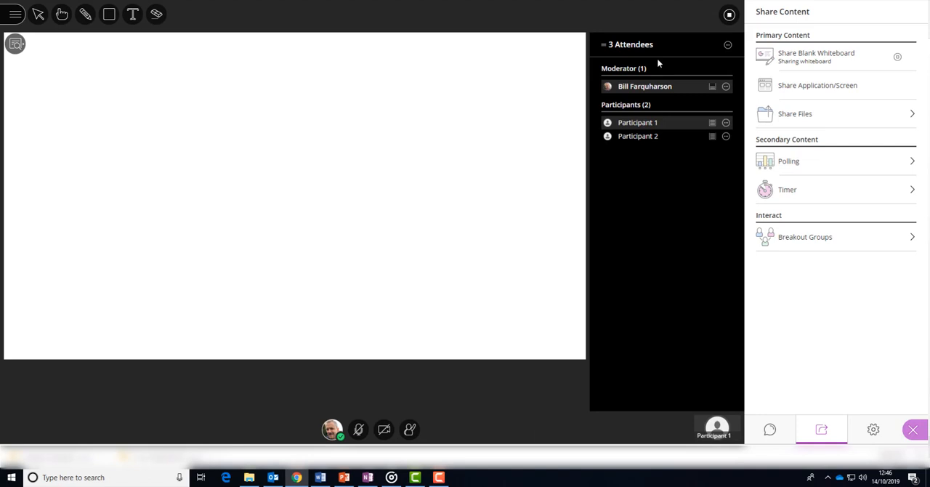
- Type 'you can type text' on the whiteboard, draw an ellipse, then stop sharing
{"action": "left_click", "coordinate": [802, 429]}
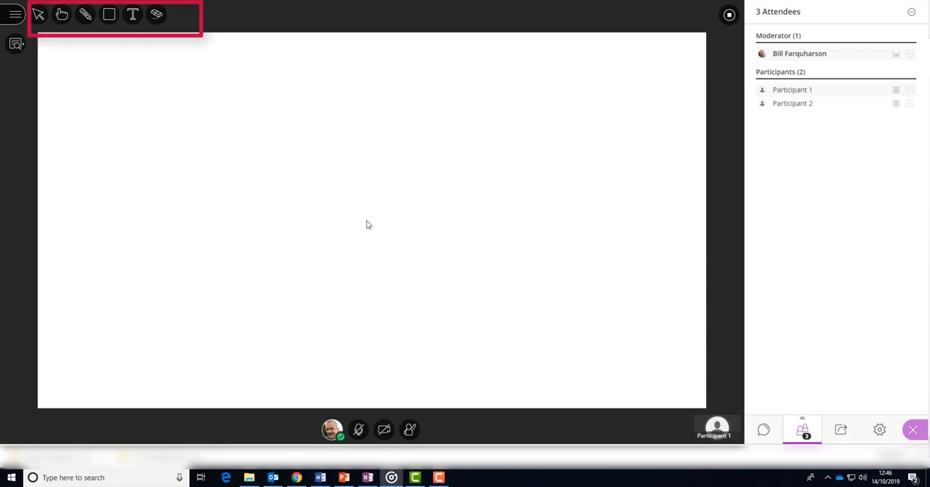
{"action": "type", "text": "you can type text"}
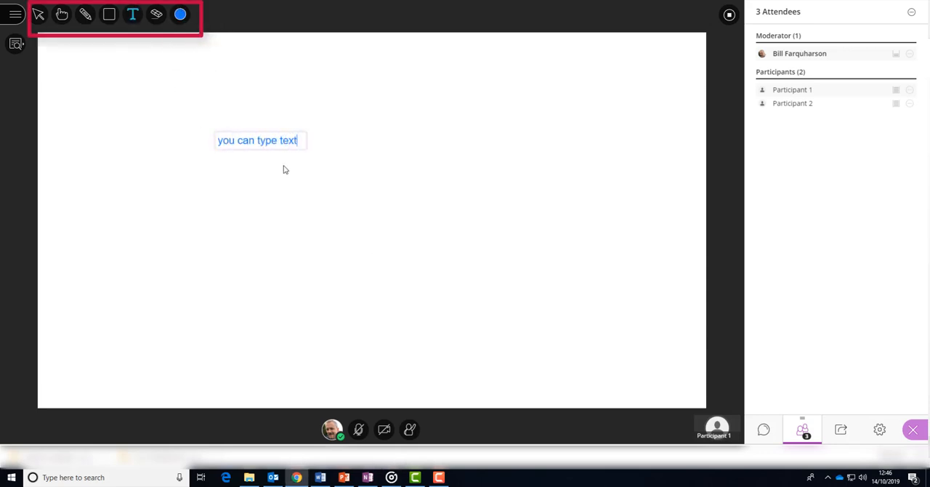
{"action": "left_click", "coordinate": [108, 14]}
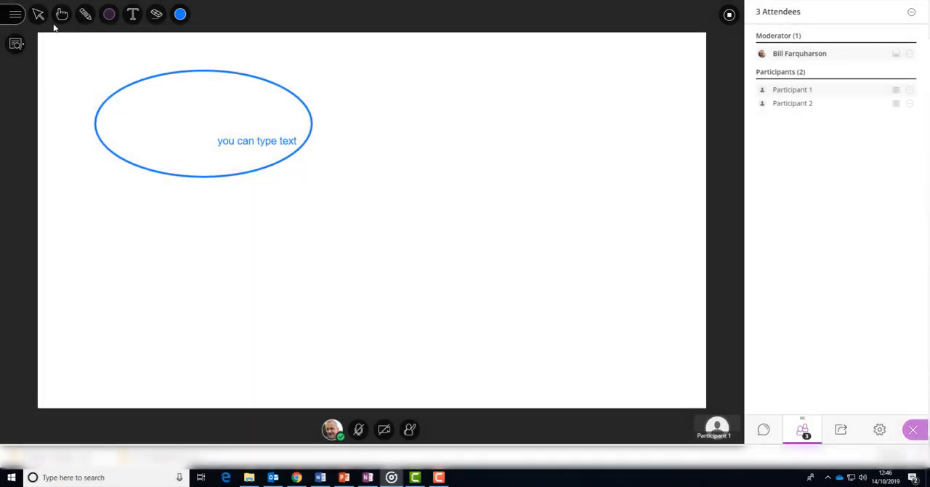
{"action": "mouse_move", "coordinate": [38, 14]}
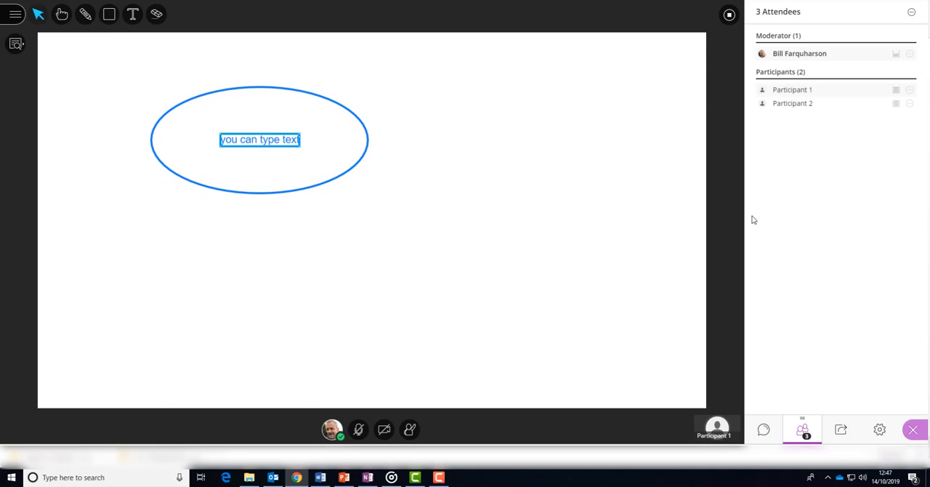
{"action": "left_click", "coordinate": [841, 430]}
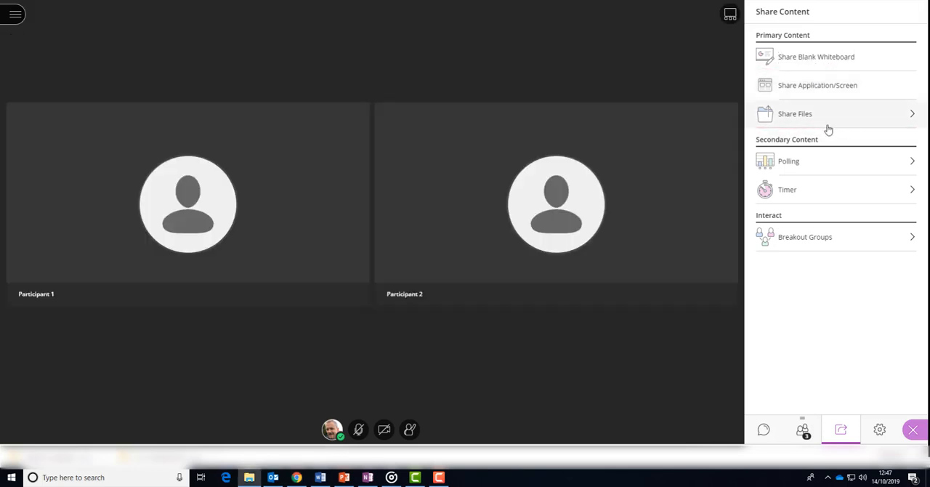
- Upload the Collaborate etiquette slide deck, present it briefly, then open the session menu
{"action": "left_click", "coordinate": [795, 114]}
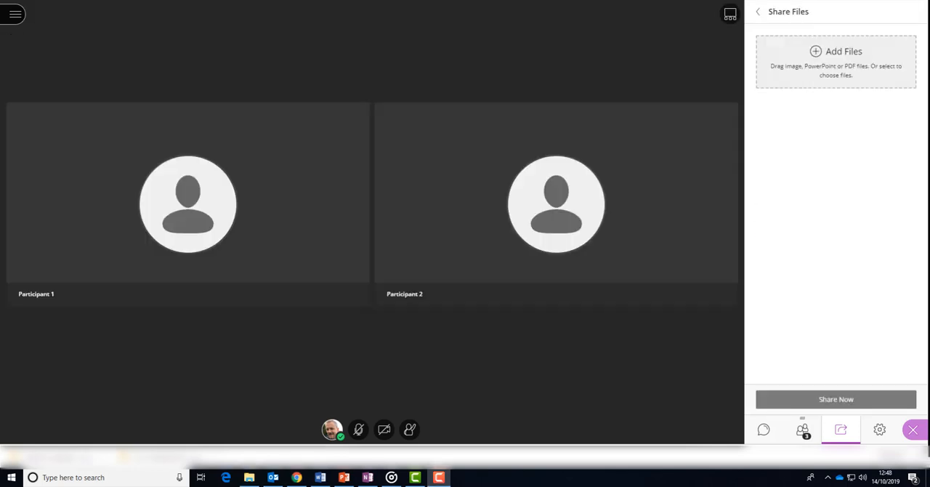
{"action": "left_click", "coordinate": [836, 61]}
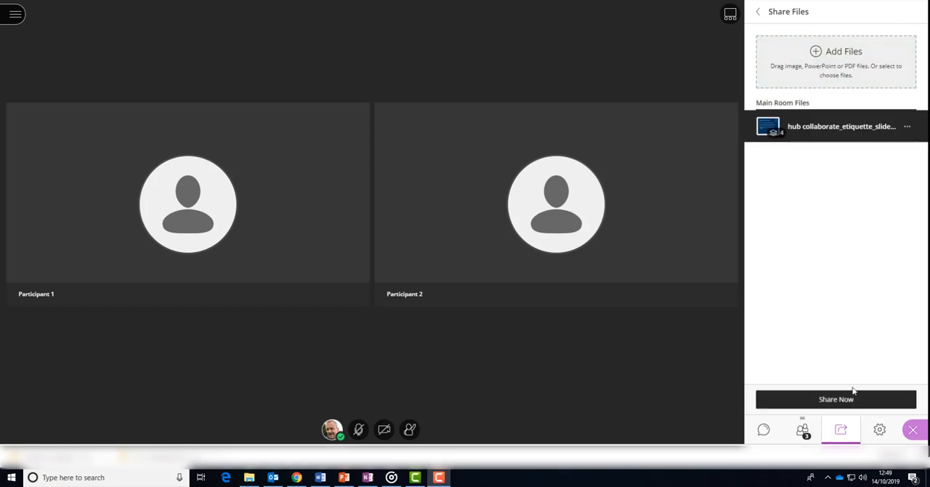
{"action": "left_click", "coordinate": [836, 399]}
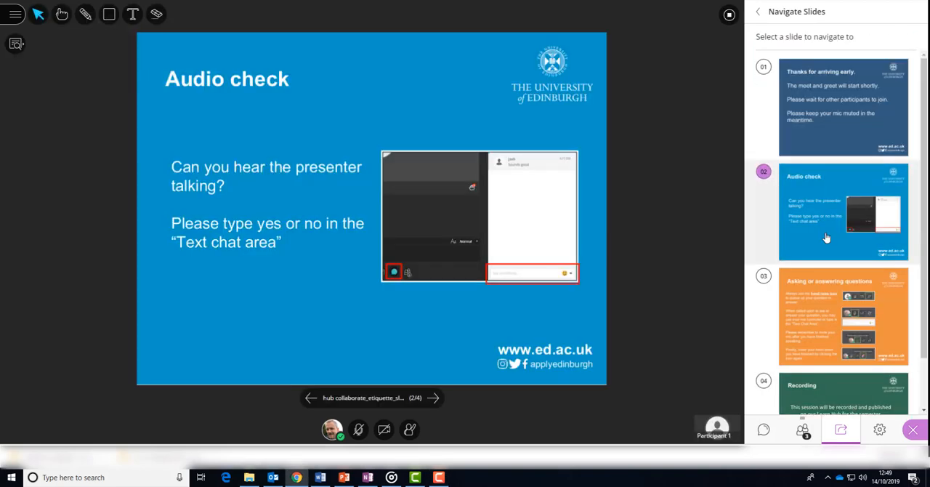
{"action": "scroll", "scroll_direction": "down", "scroll_amount": 3}
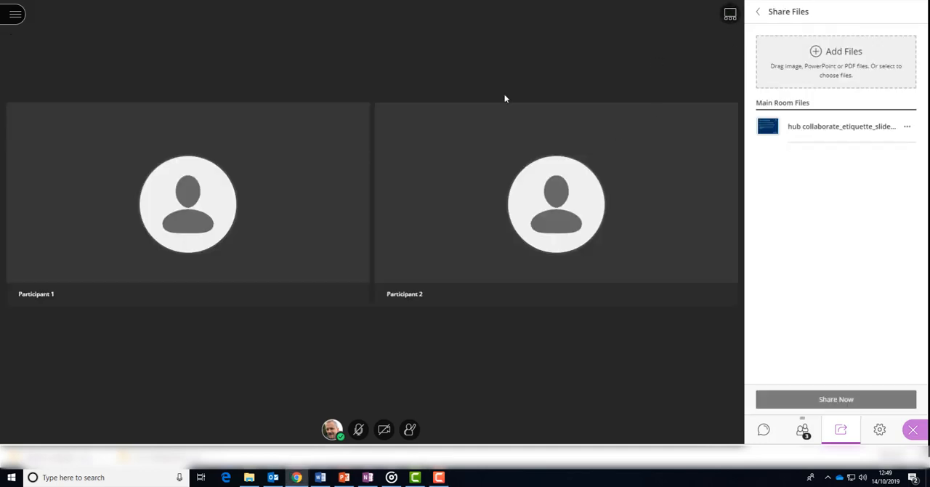
{"action": "left_click", "coordinate": [14, 13]}
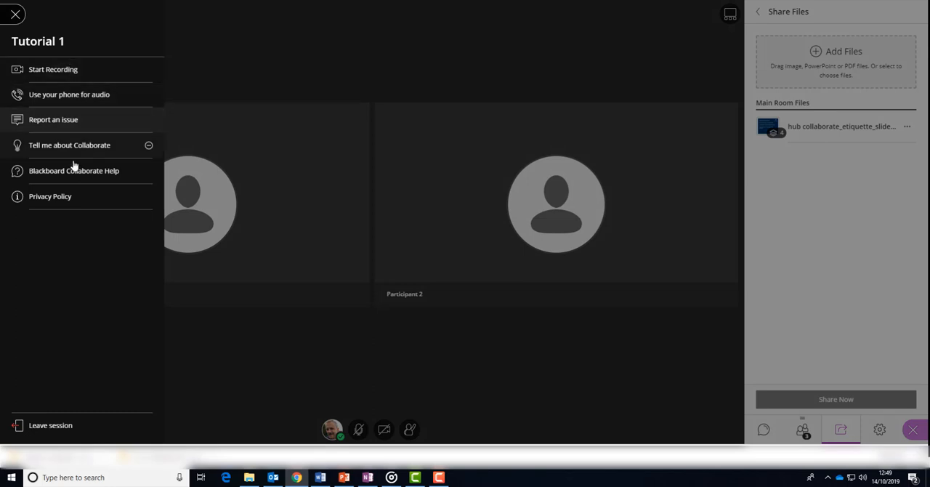
{"action": "mouse_move", "coordinate": [50, 196]}
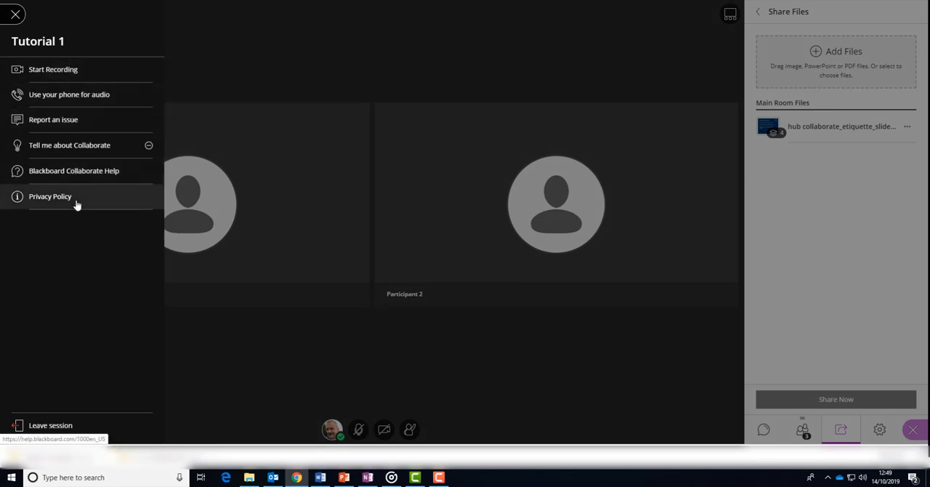
{"action": "mouse_move", "coordinate": [216, 59]}
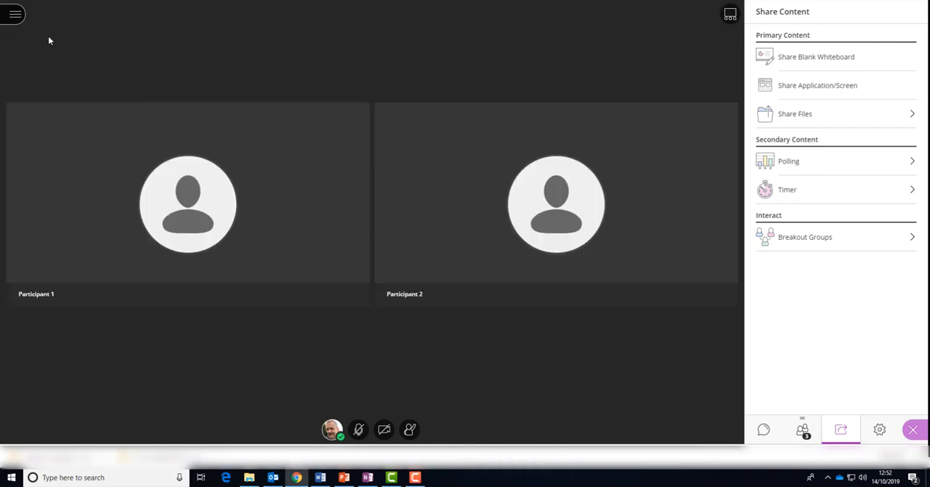
- Leave the session from the session menu and rate audio and video as Excellent
{"action": "left_click", "coordinate": [14, 13]}
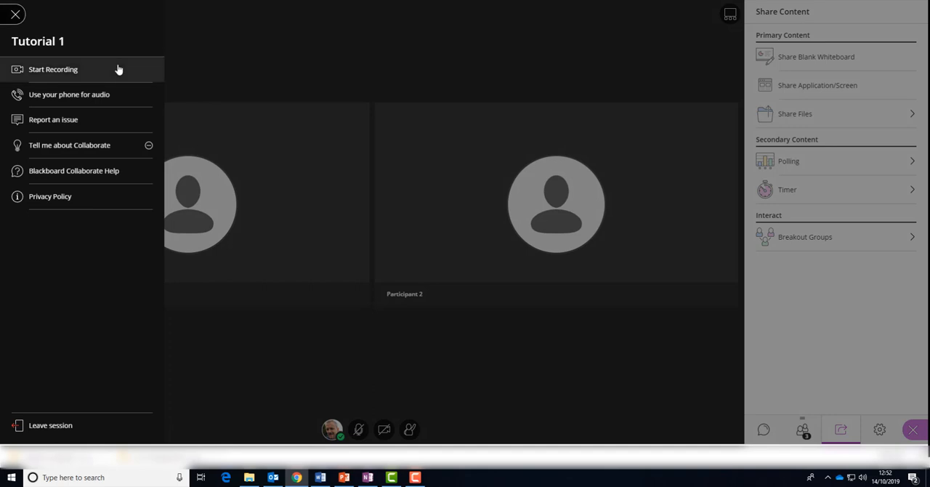
{"action": "left_click", "coordinate": [50, 425]}
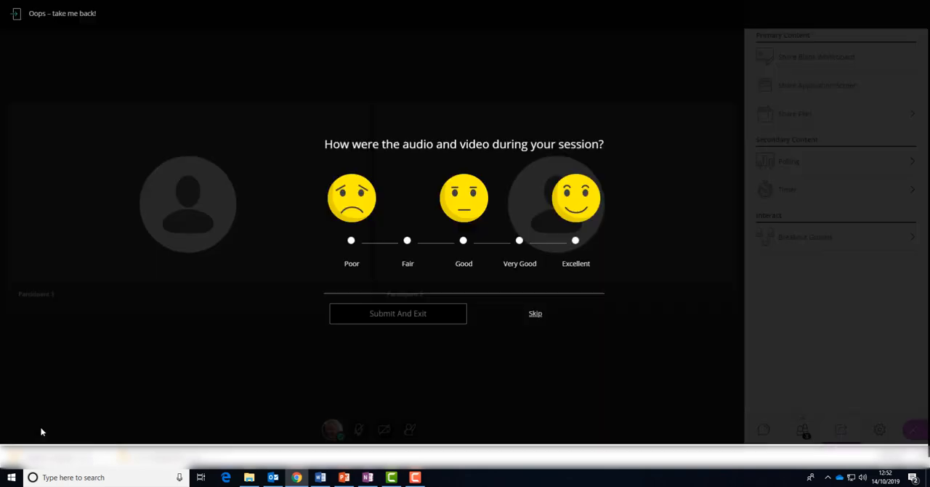
{"action": "left_click", "coordinate": [576, 240]}
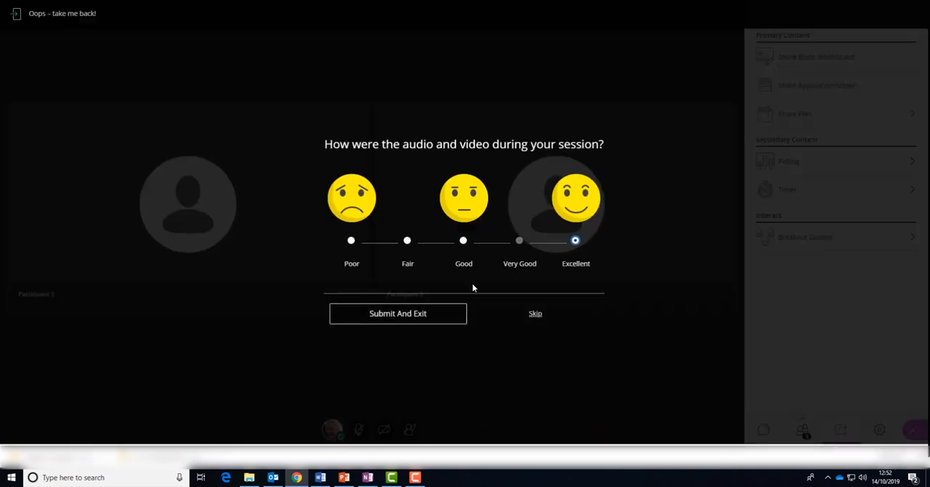